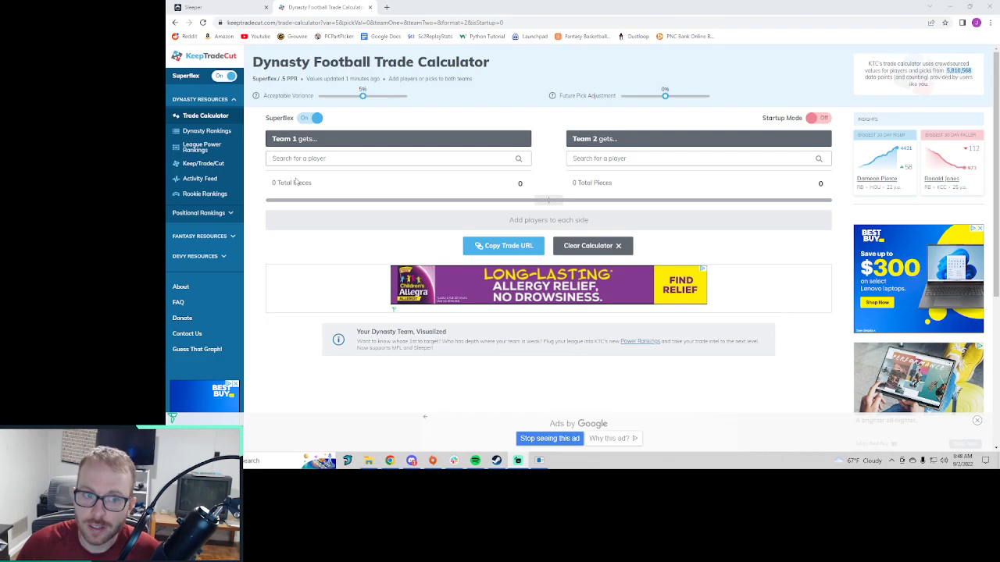
Step: Turn off Superflex valuations in the trade calculator
left_click(310, 117)
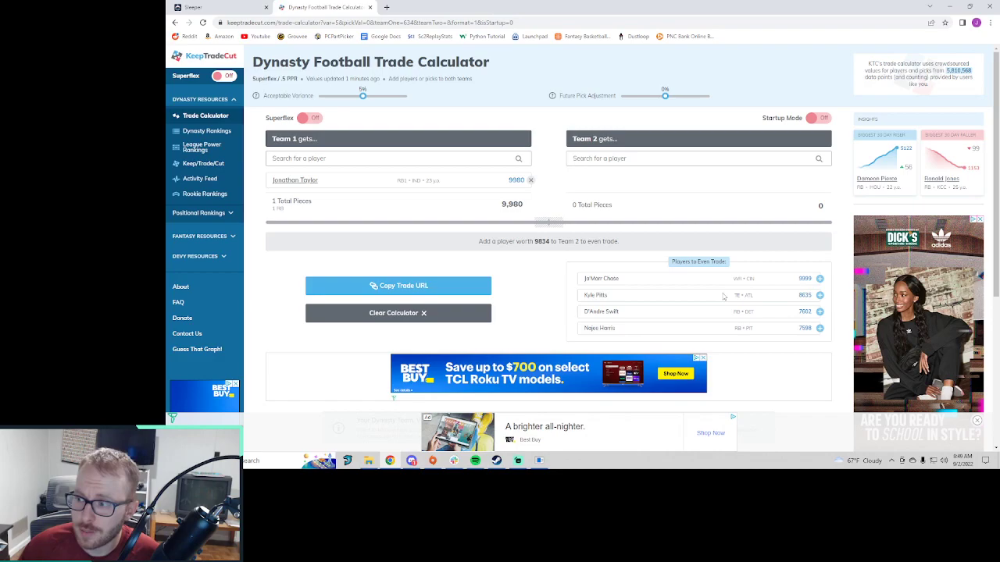
Step: Add Najee Harris (7,598) to Team 2 from the even-trade suggestions
left_click(819, 328)
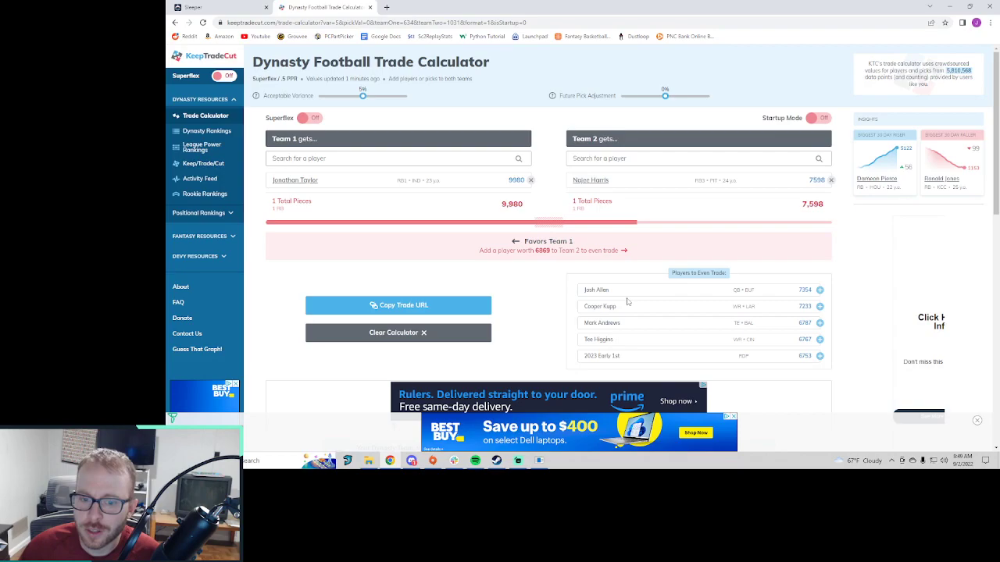
mouse_move(618, 352)
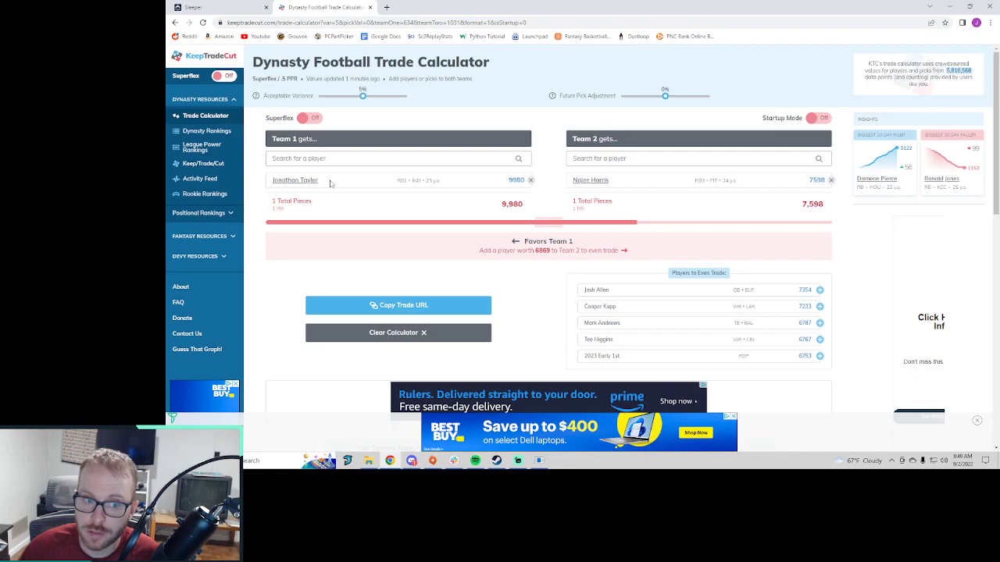
mouse_move(828, 335)
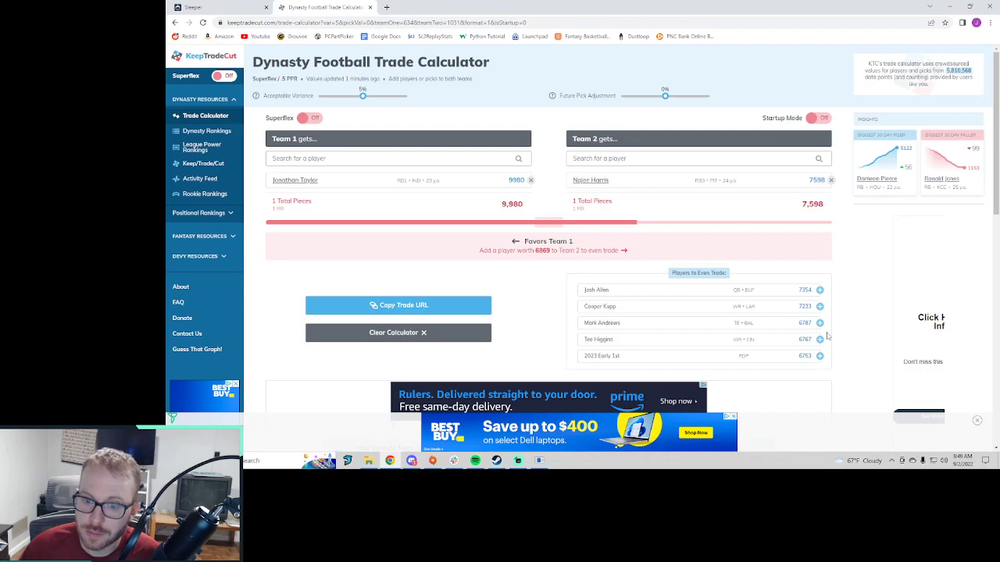
Step: Add Mark Andrews to Team 2 and highlight Jonathan Taylor's 9,980 value
left_click(820, 323)
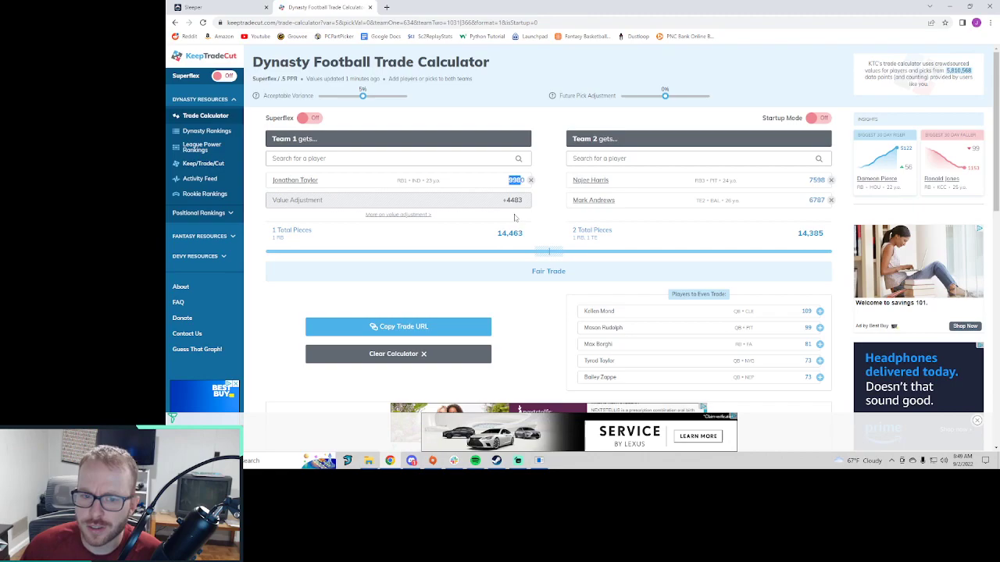
triple_click(512, 200)
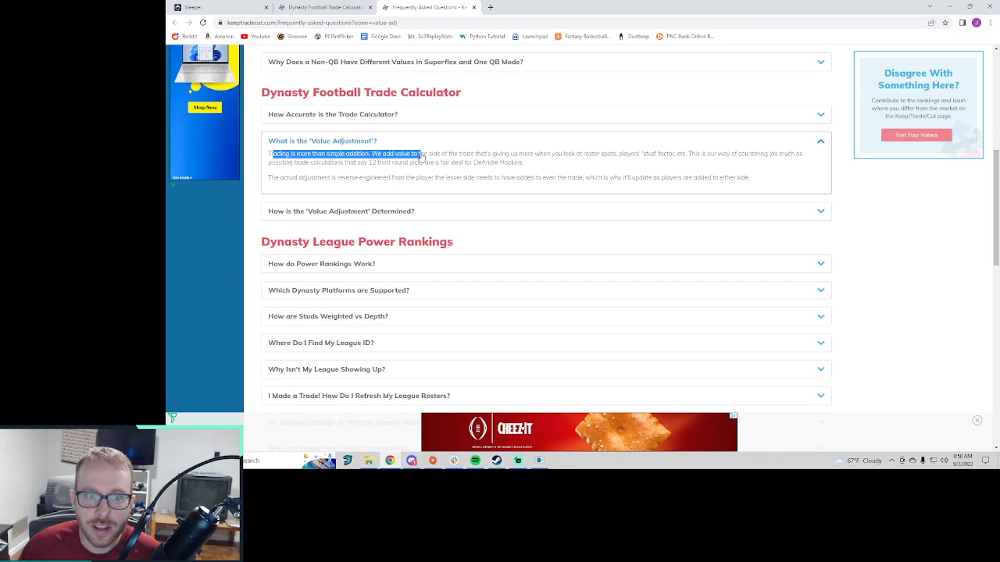
Step: Highlight the Value Adjustment FAQ explanation, then return to the calculator
left_click_drag(422, 154, 680, 154)
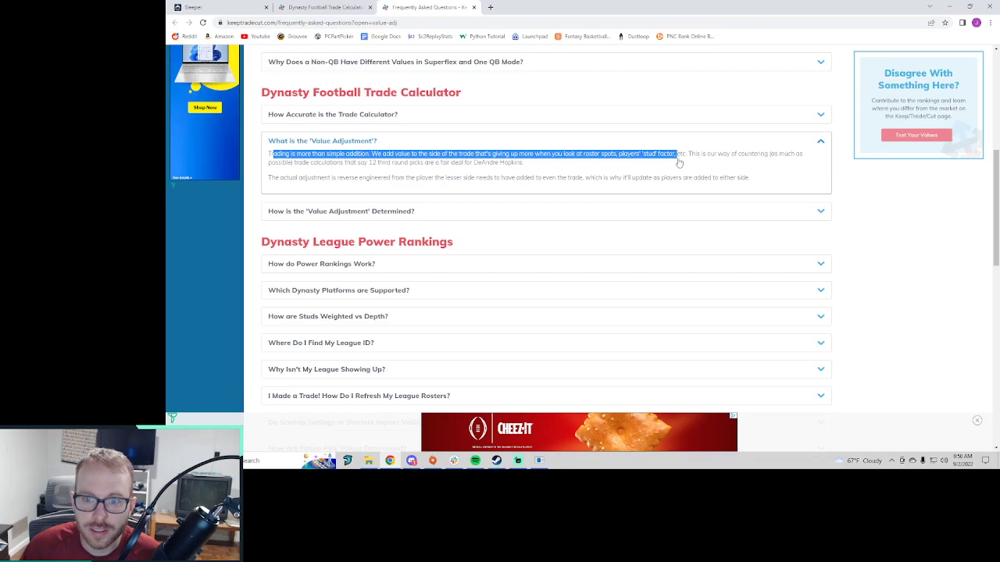
left_click_drag(678, 153, 413, 162)
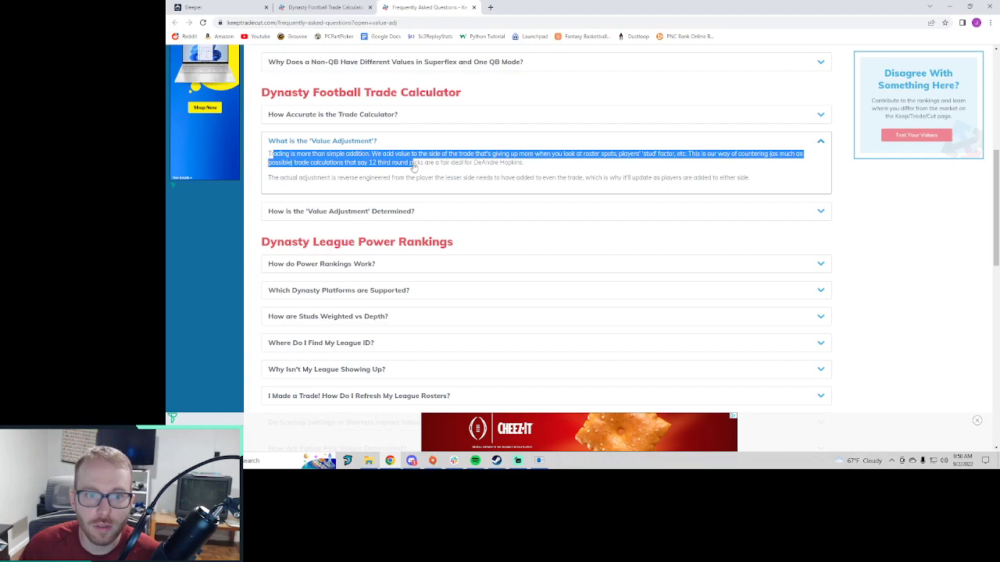
left_click(325, 7)
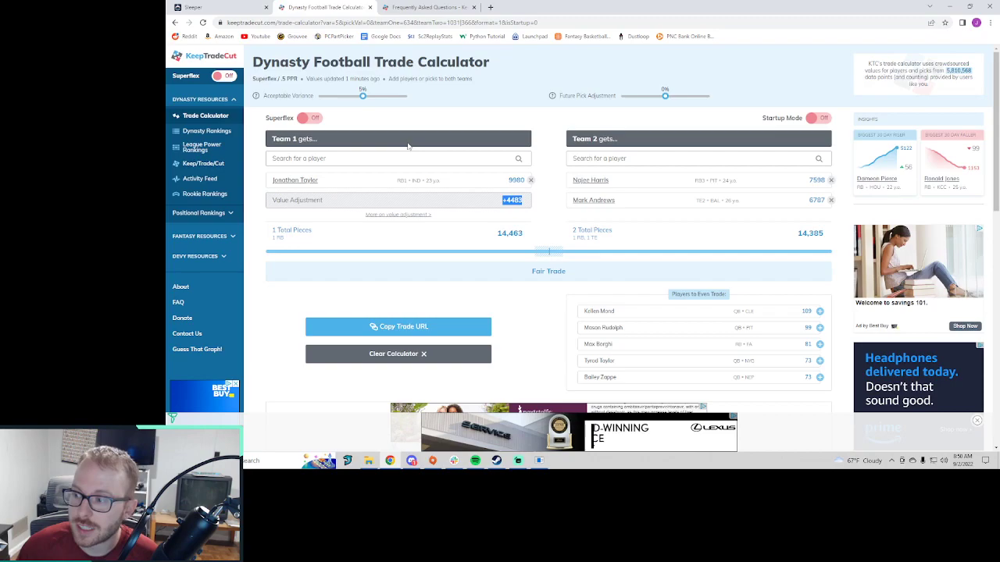
mouse_move(351, 290)
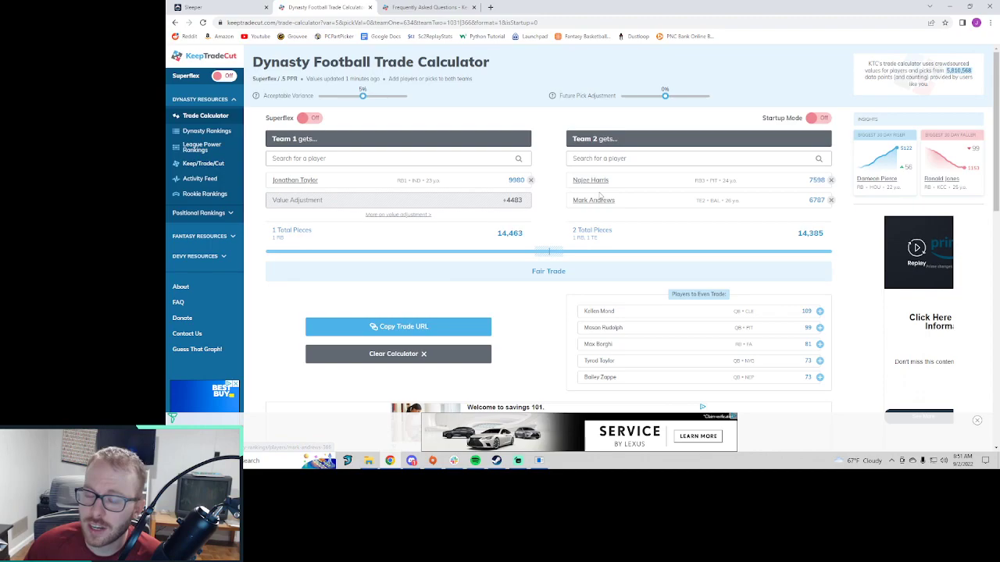
Step: Remove Najee Harris and Mark Andrews, leaving Jonathan Taylor (9,980) alone on Team 1
left_click(594, 200)
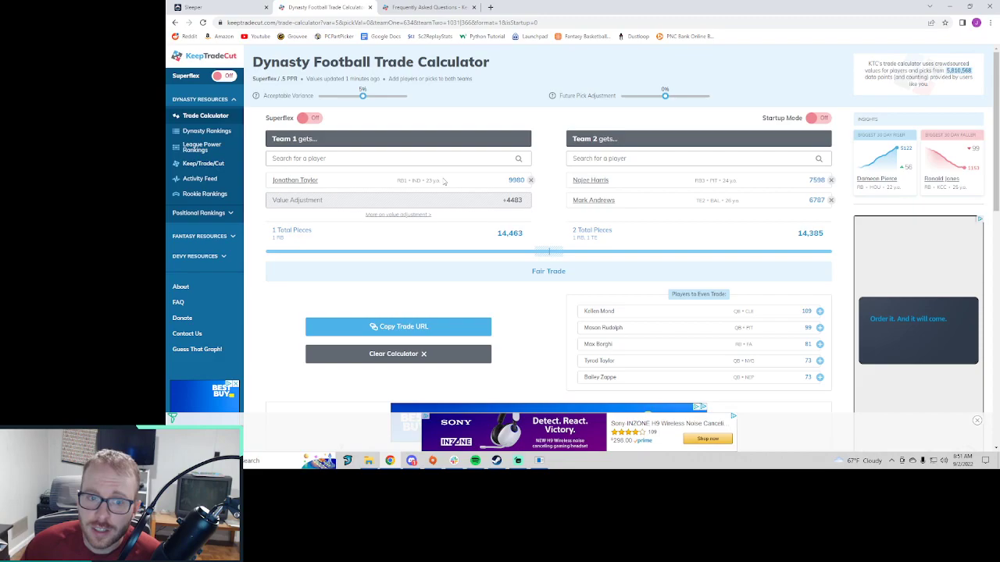
double_click(422, 180)
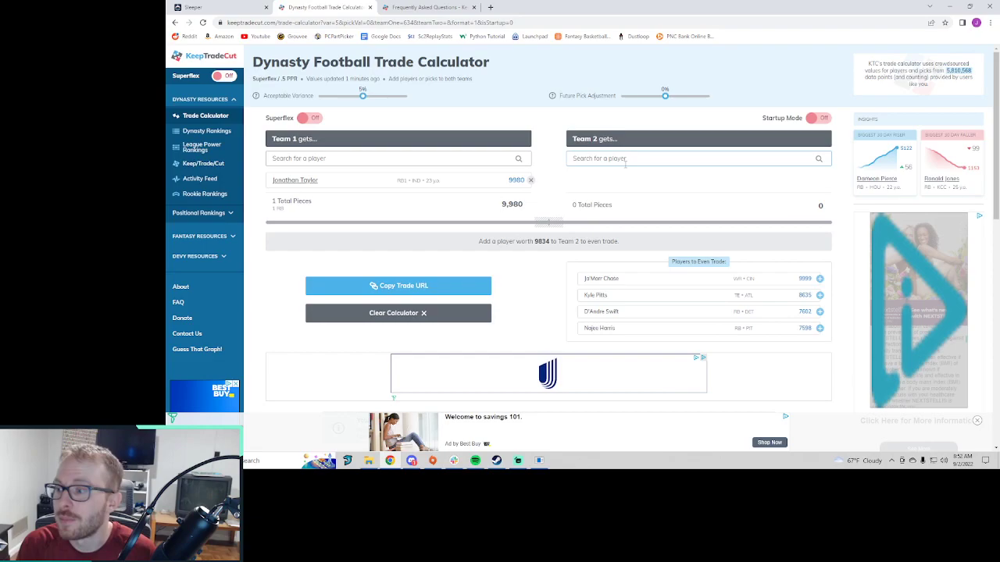
Step: Add Saquon Barkley, 2023 Mid 1st and 2024 Mid 1st to Team 2
left_click(819, 279)
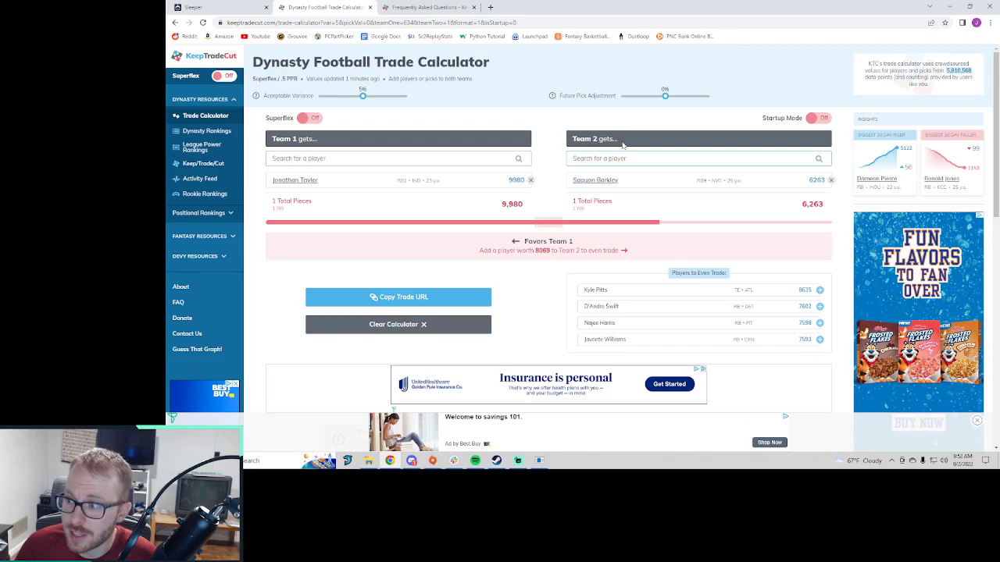
type("2023 mid")
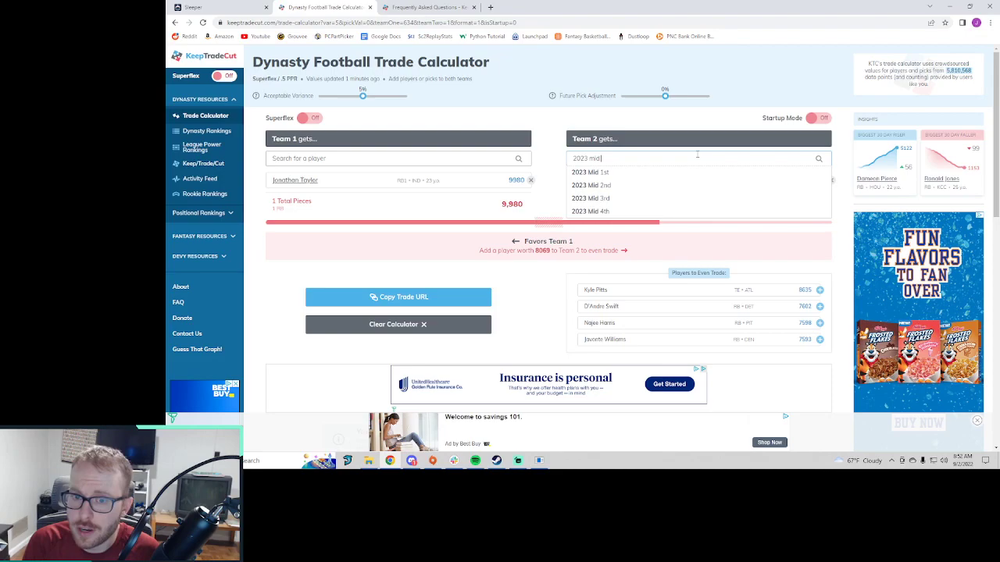
type("202")
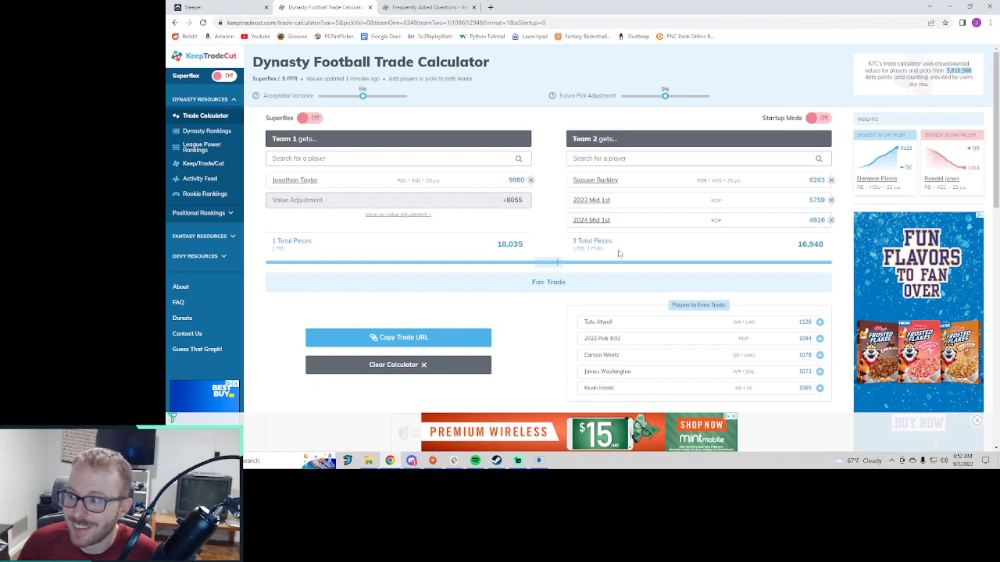
mouse_move(483, 227)
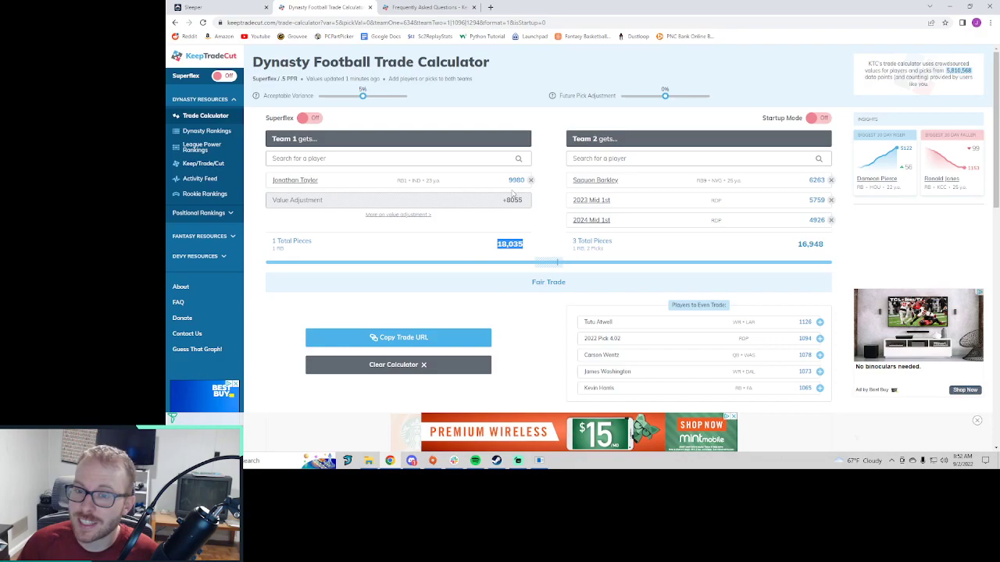
mouse_move(706, 221)
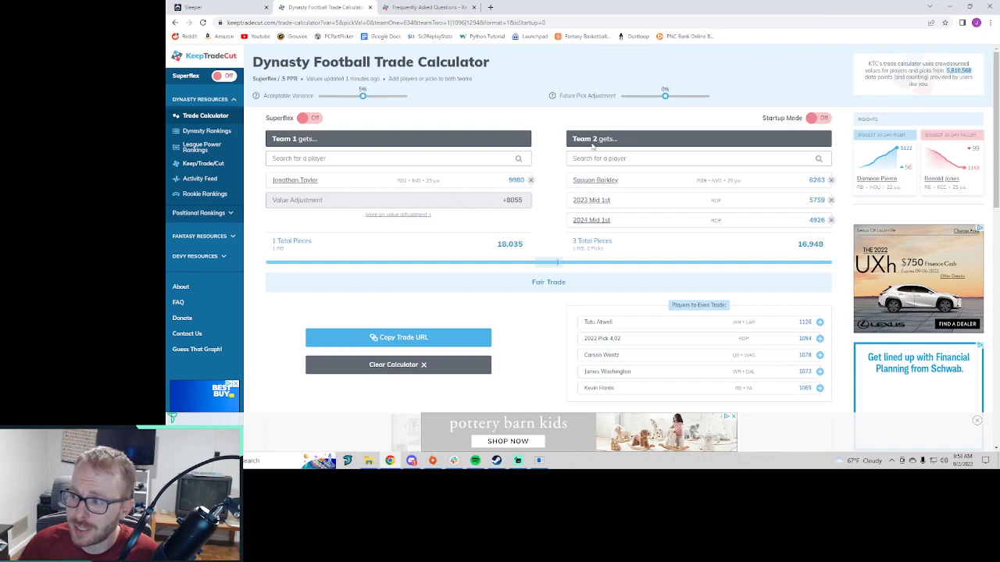
mouse_move(550, 146)
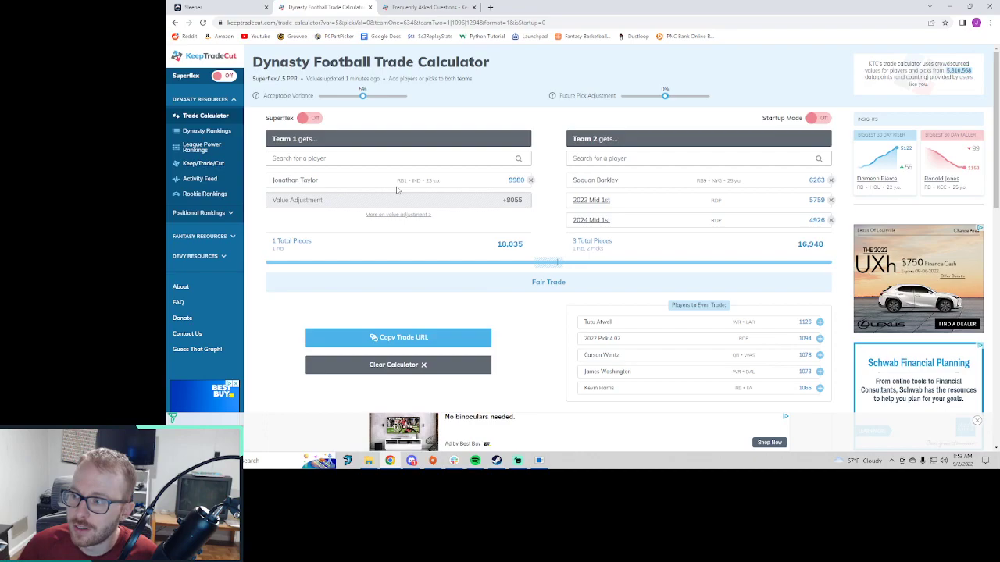
mouse_move(588, 227)
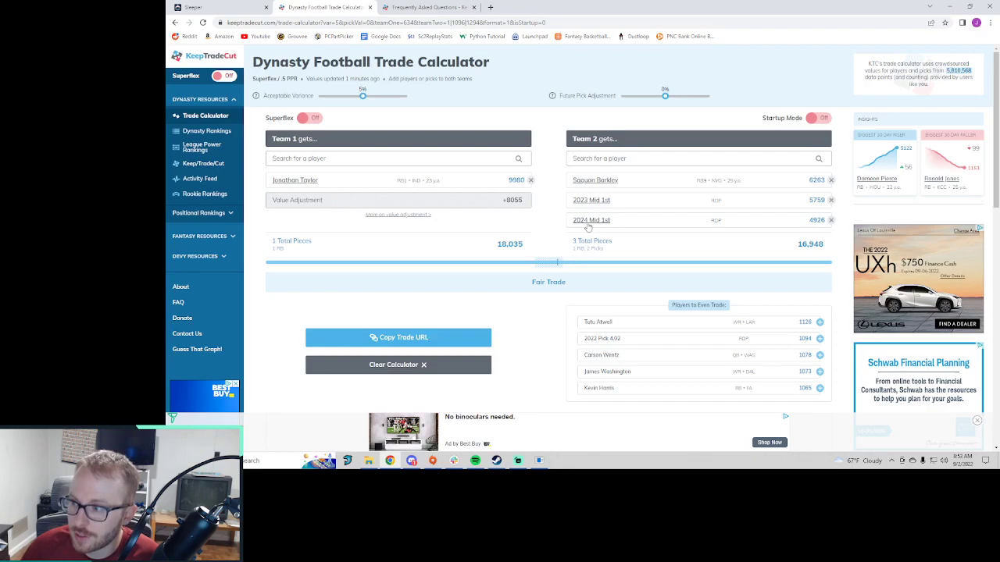
mouse_move(617, 214)
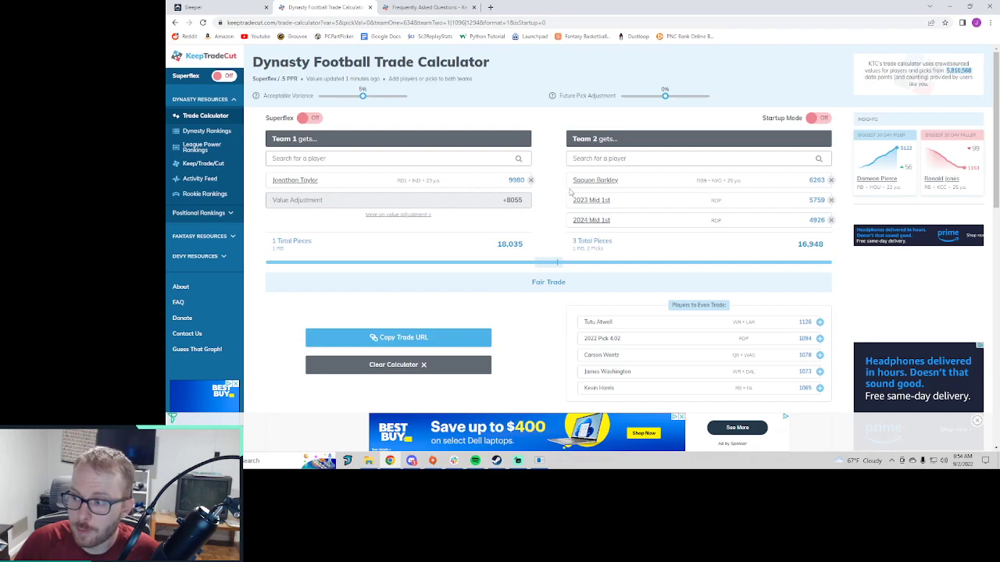
mouse_move(337, 208)
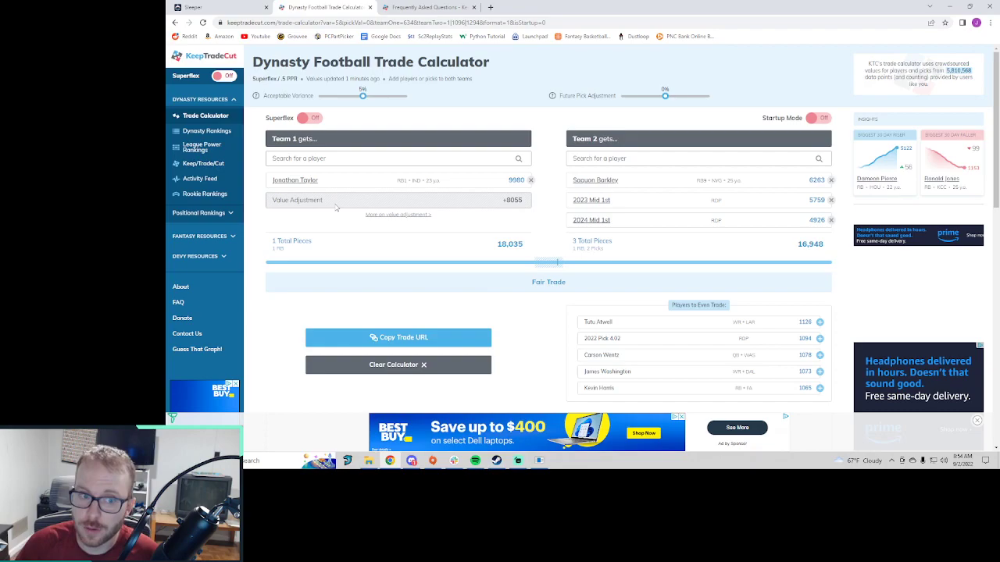
mouse_move(404, 235)
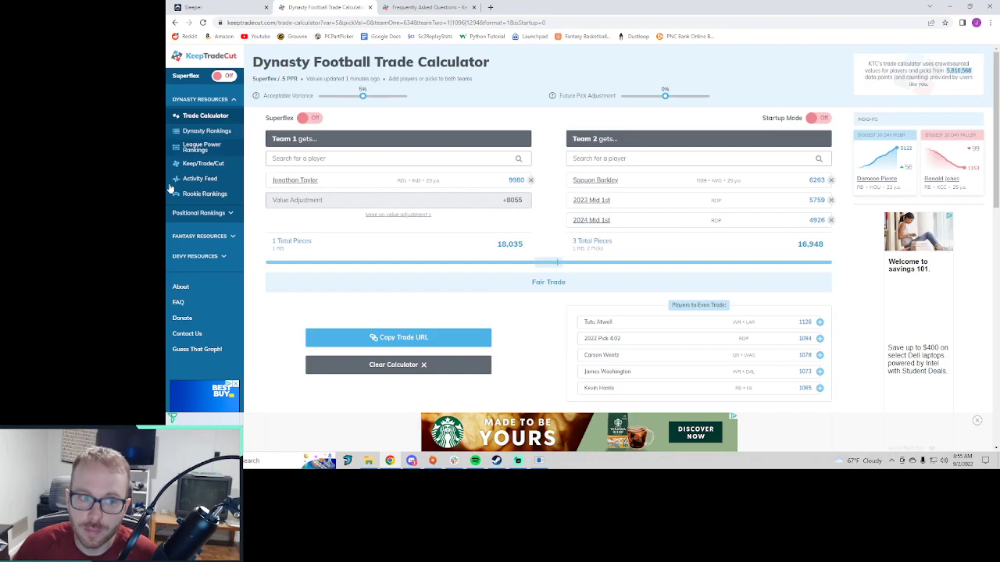
Step: Go to the Dynasty Rankings page, filtered to running backs
left_click(206, 130)
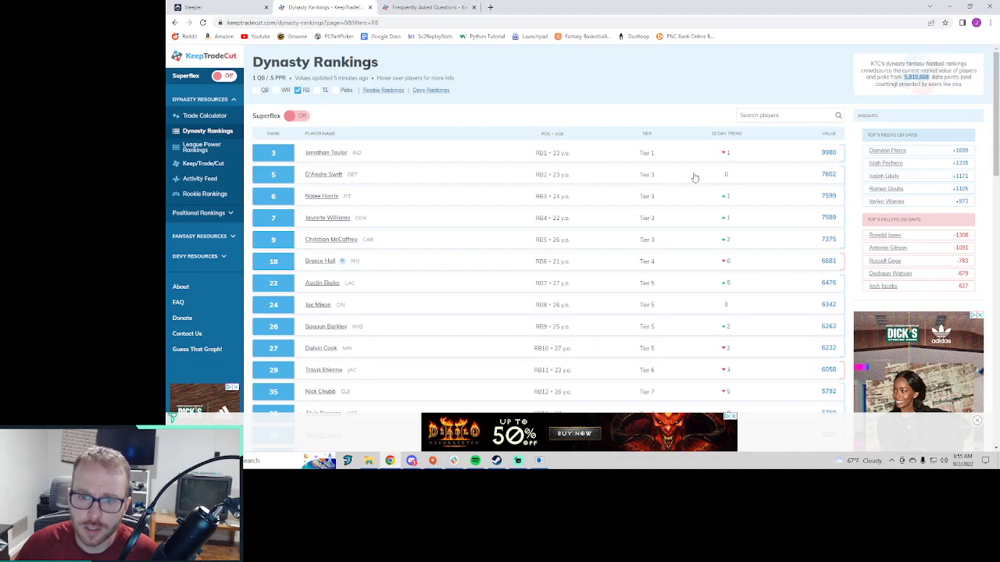
Step: Add quarterbacks, receivers and tight ends to the running-back rankings list
left_click(286, 90)
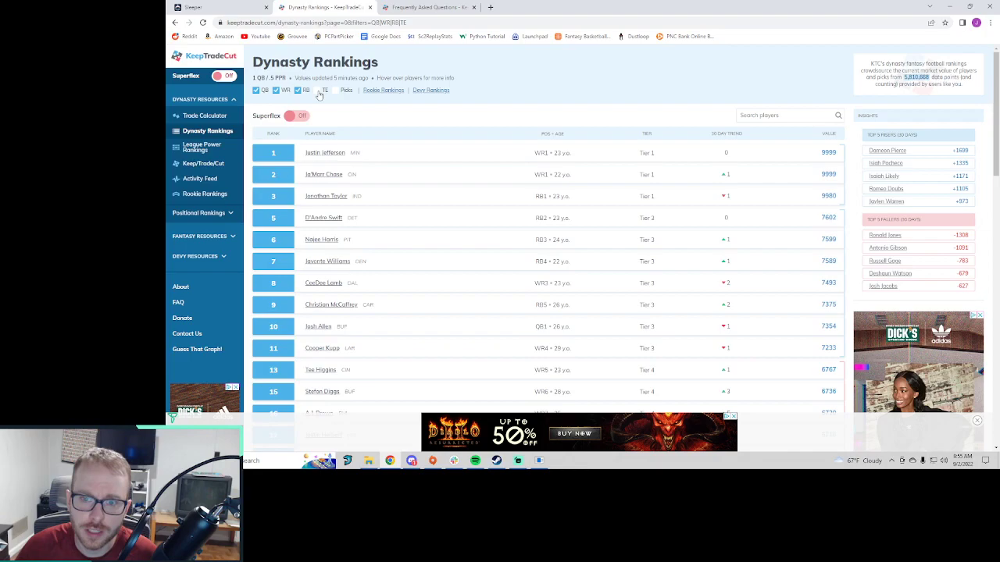
left_click(296, 90)
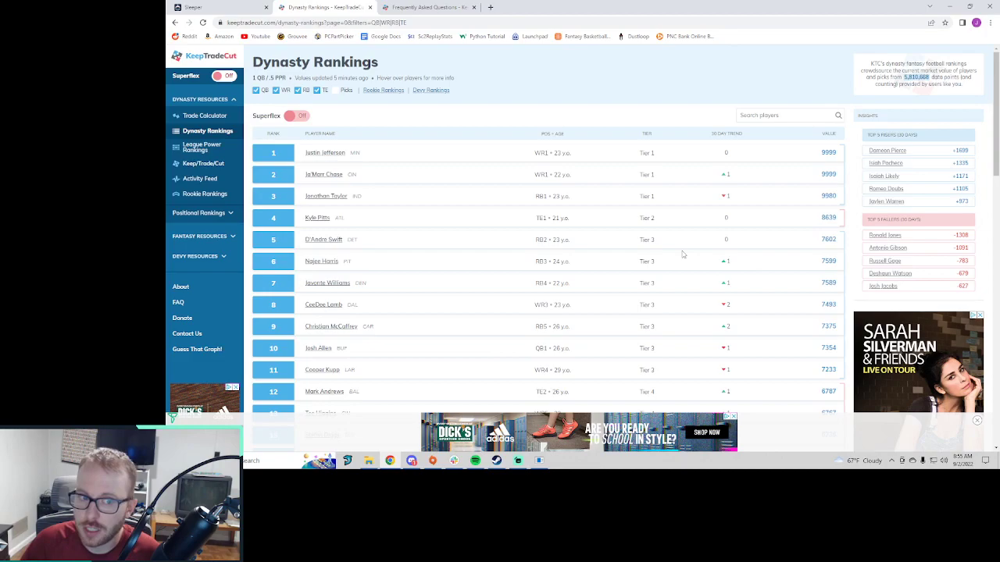
mouse_move(325, 152)
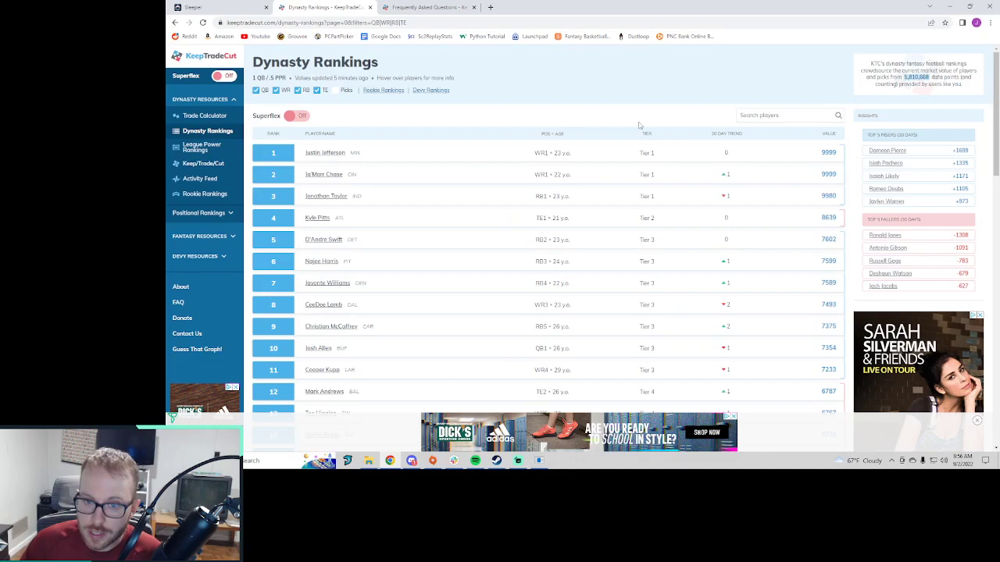
mouse_move(326, 196)
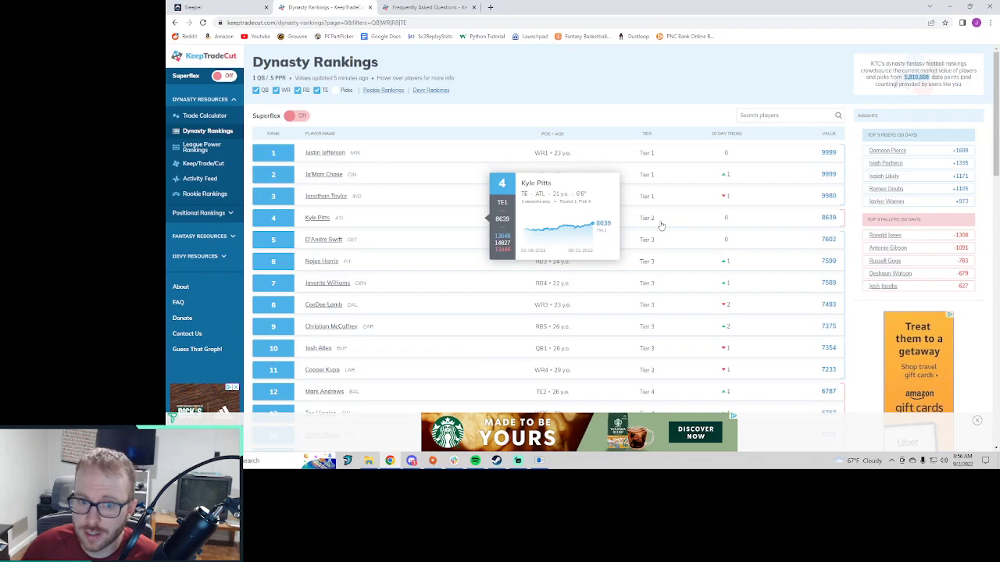
mouse_move(350, 247)
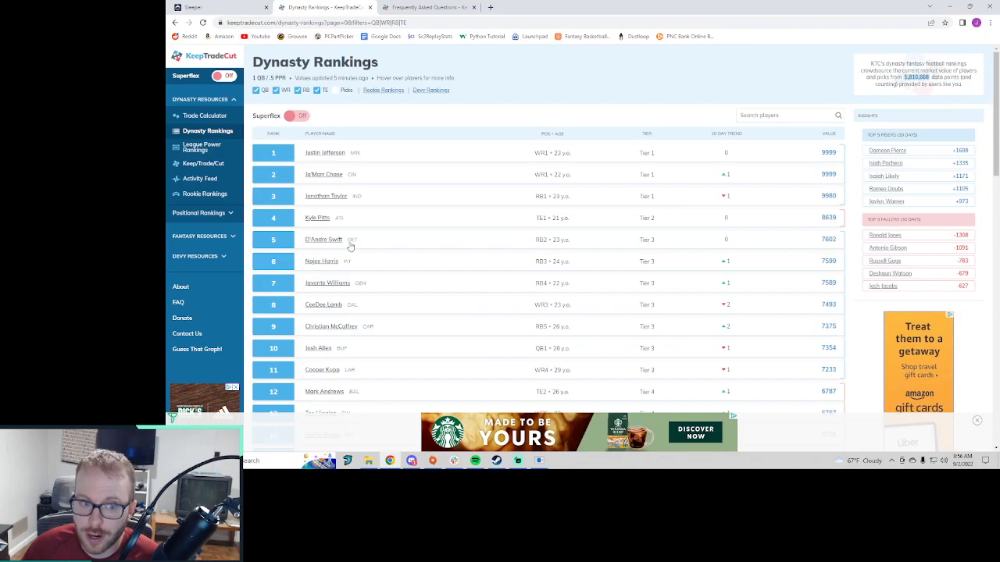
mouse_move(360, 277)
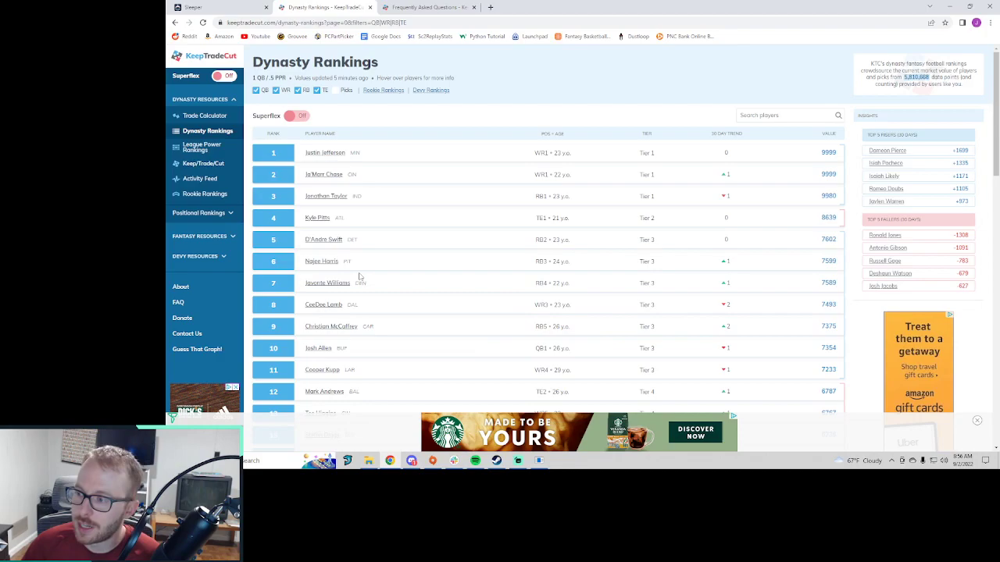
mouse_move(324, 304)
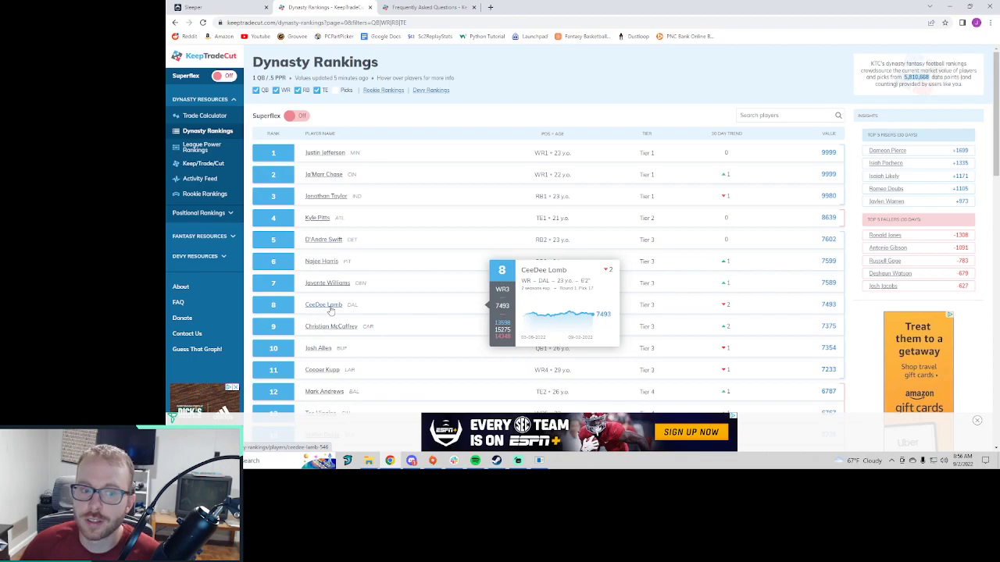
mouse_move(723, 252)
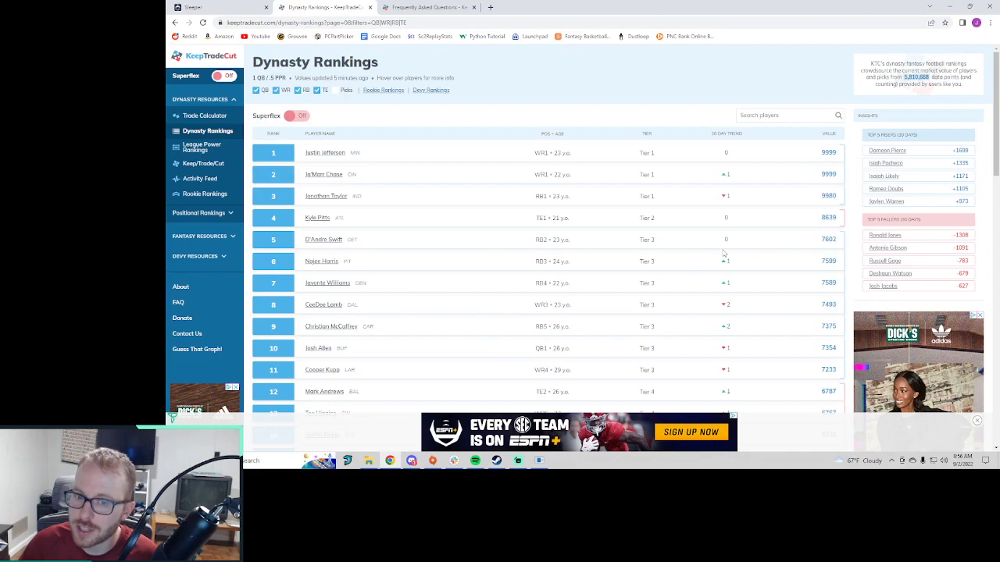
mouse_move(324, 174)
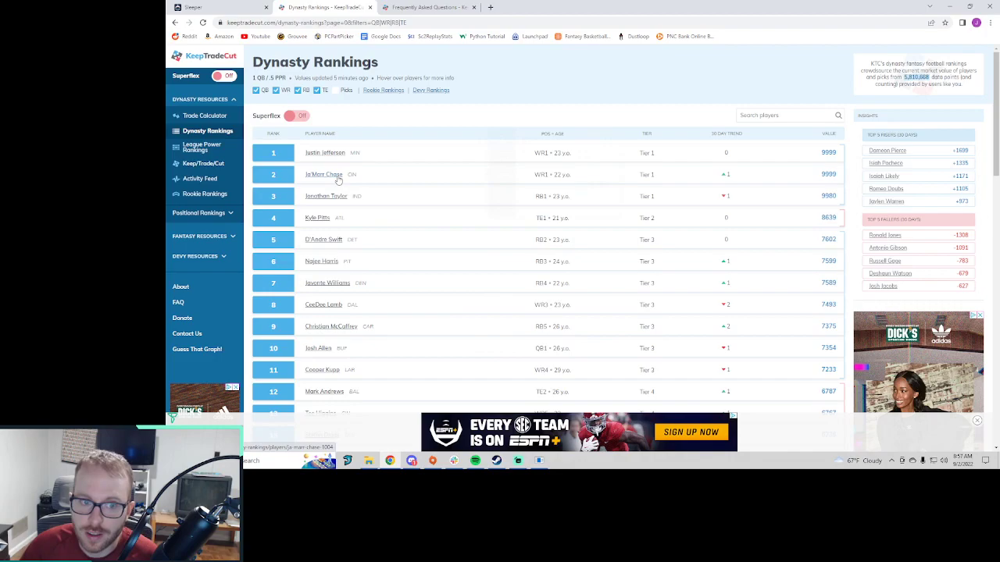
mouse_move(638, 297)
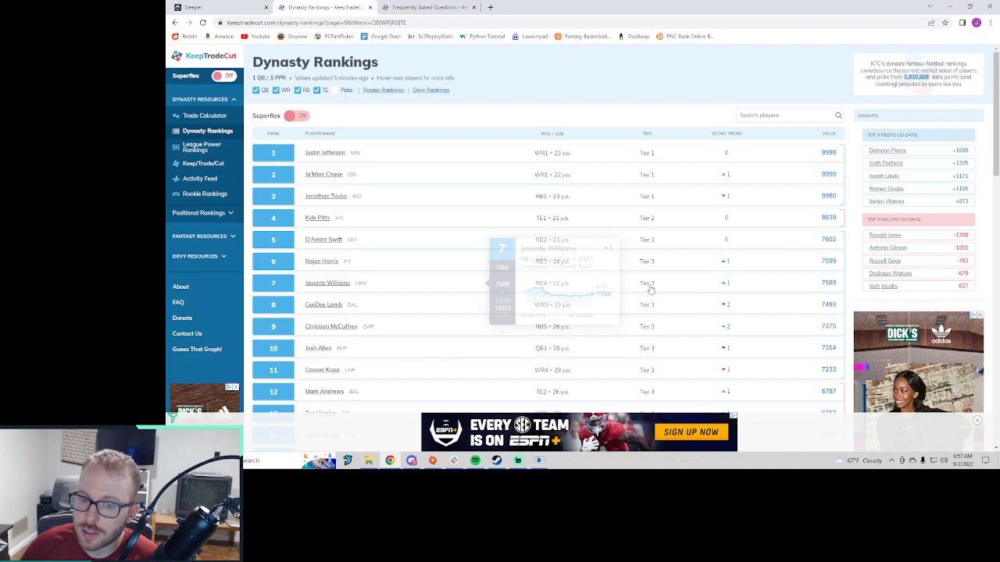
mouse_move(661, 381)
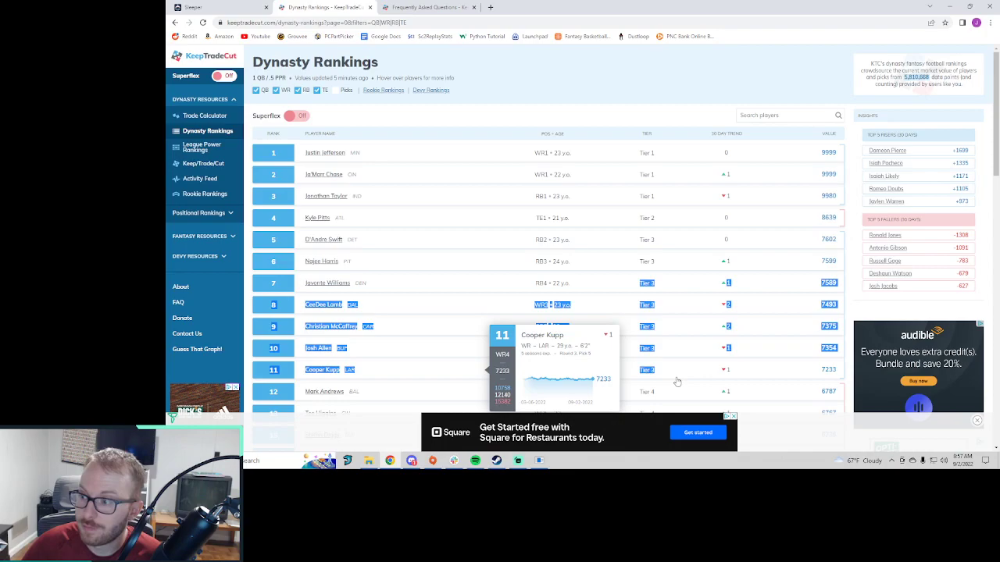
mouse_move(665, 280)
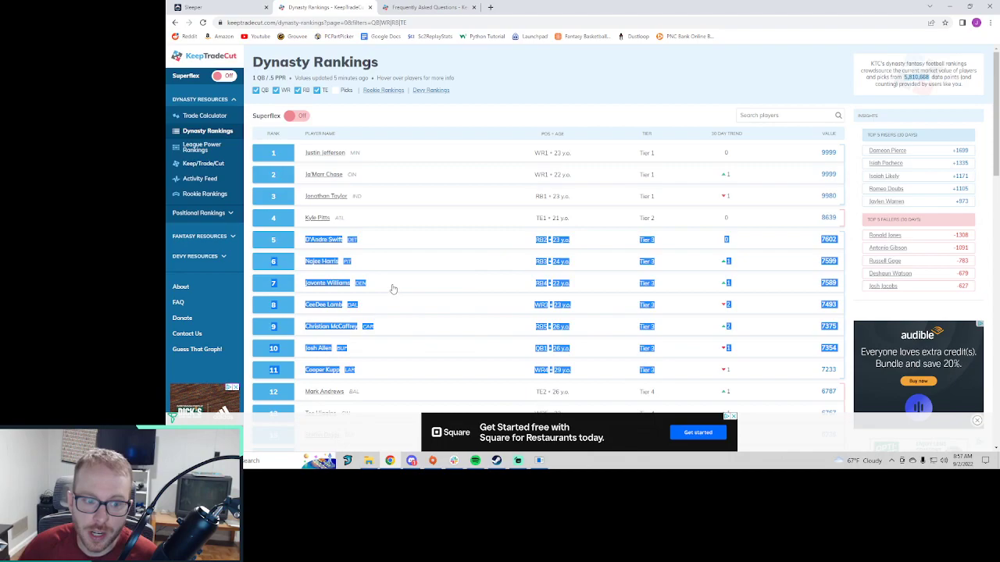
mouse_move(322, 370)
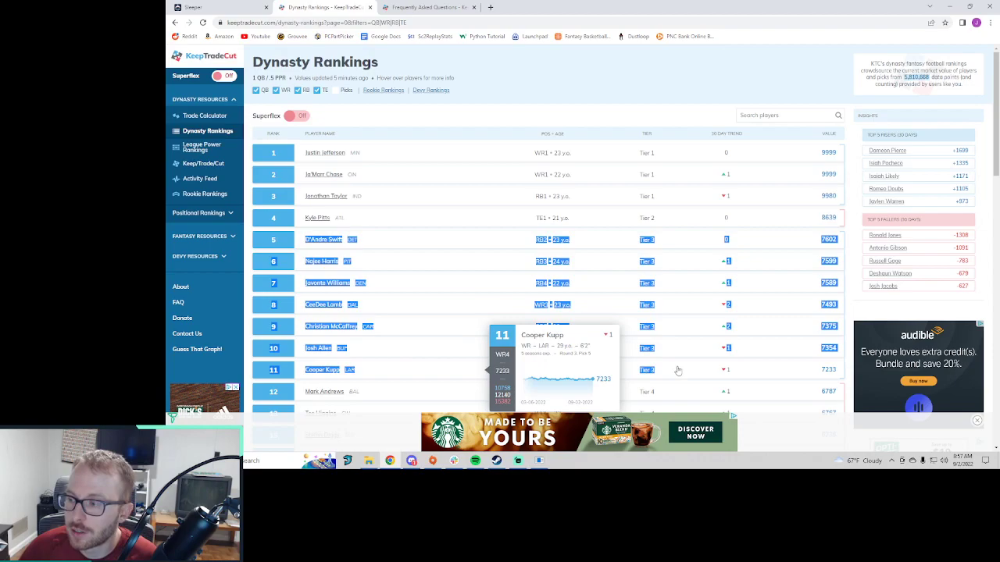
mouse_move(377, 362)
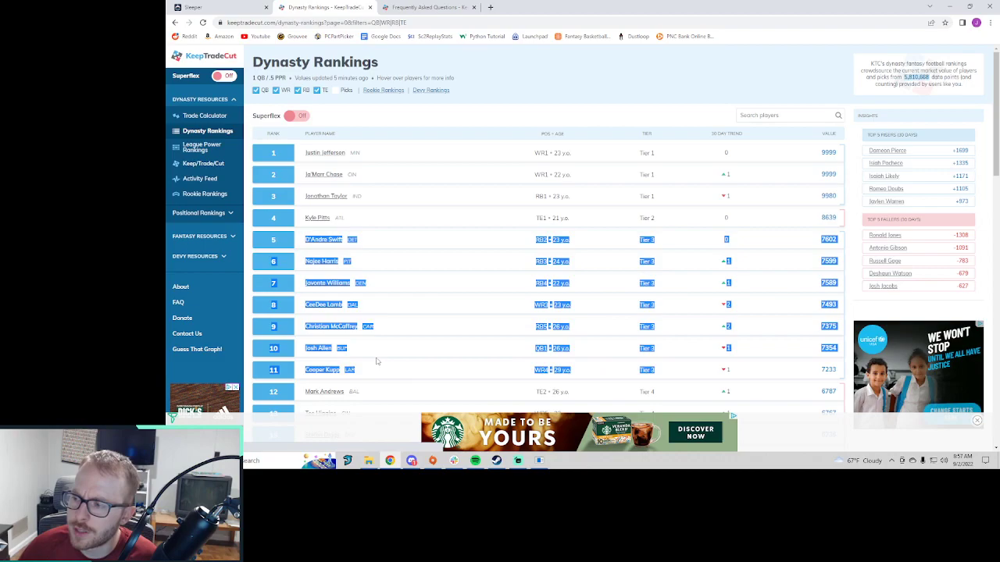
mouse_move(322, 369)
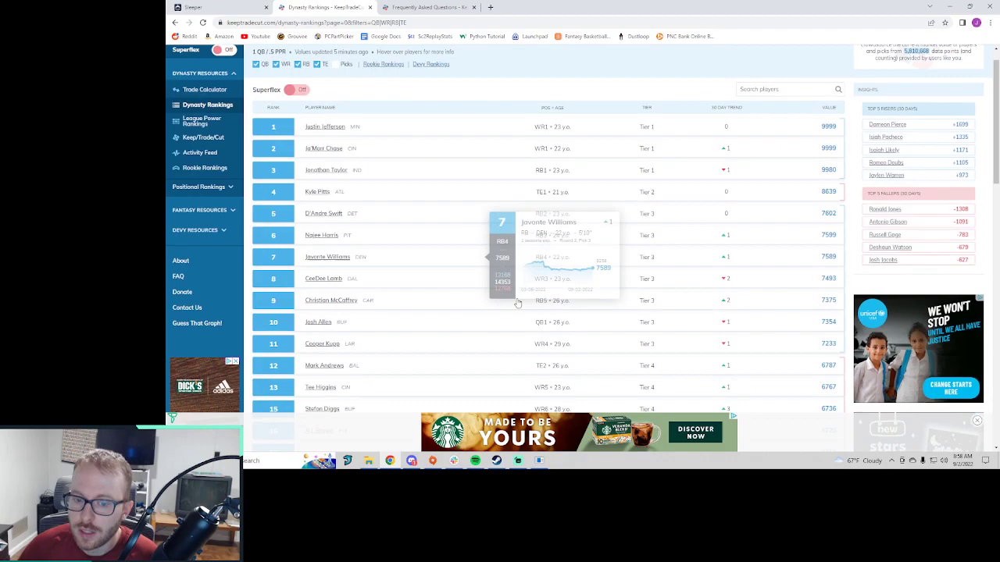
scroll("down", 3)
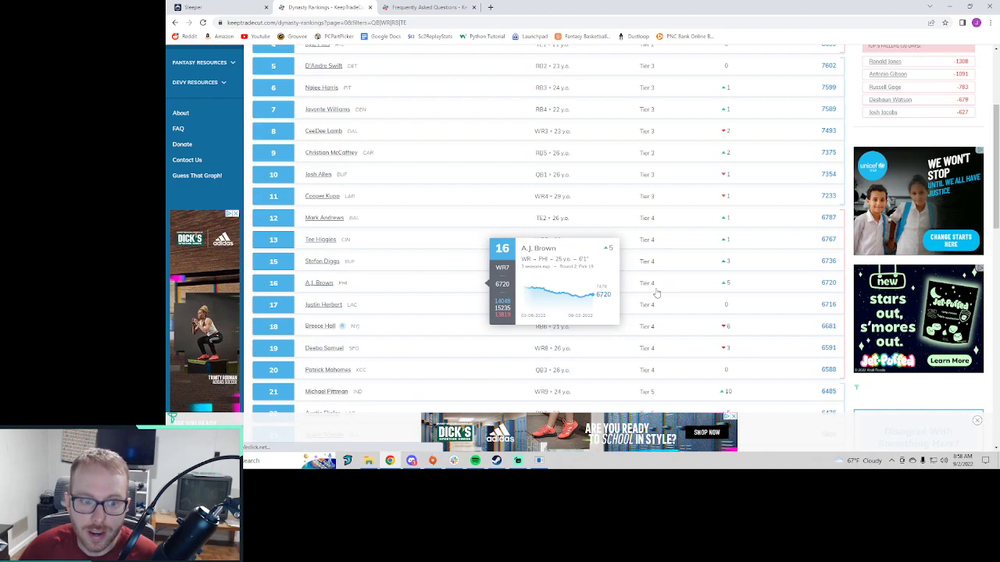
mouse_move(638, 347)
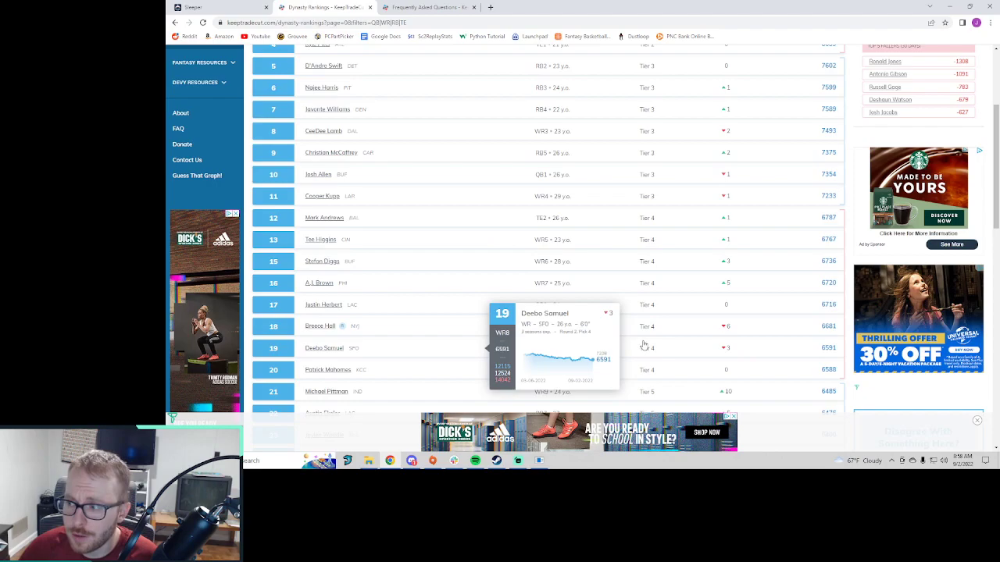
mouse_move(655, 252)
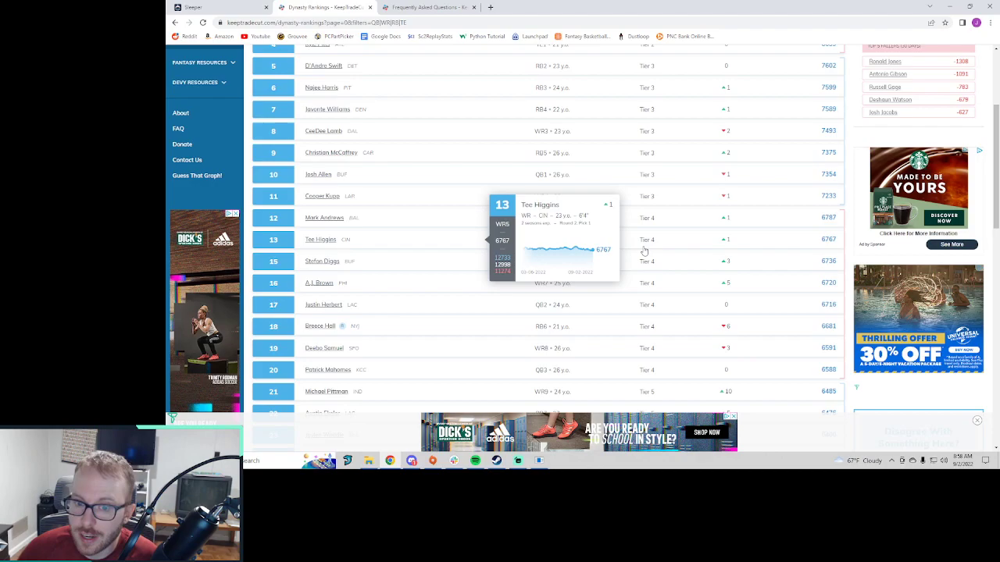
mouse_move(700, 311)
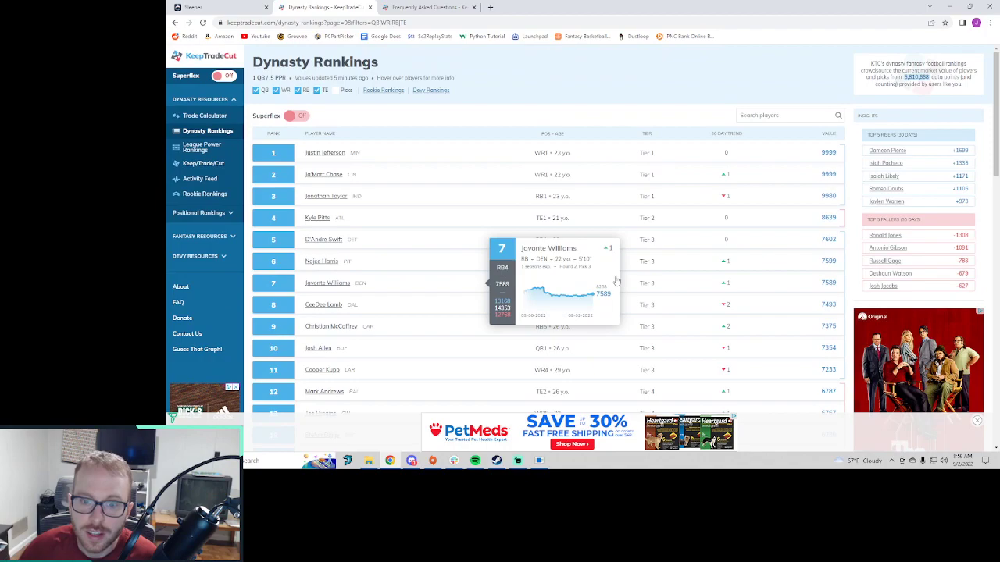
scroll("down", 3)
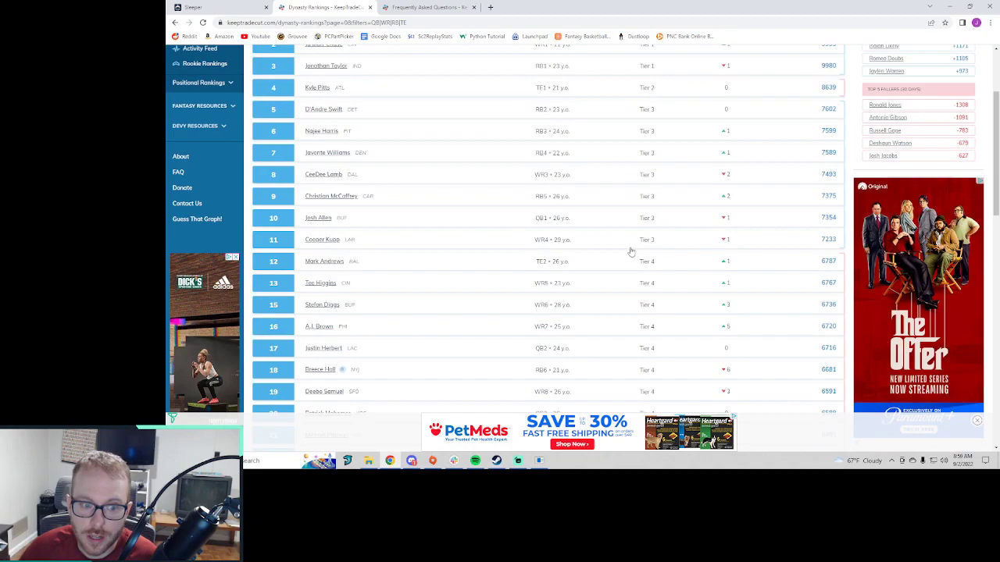
Step: Scroll the rankings down to Tier 5, through Dalvin Cook at 27th
scroll("down", 3)
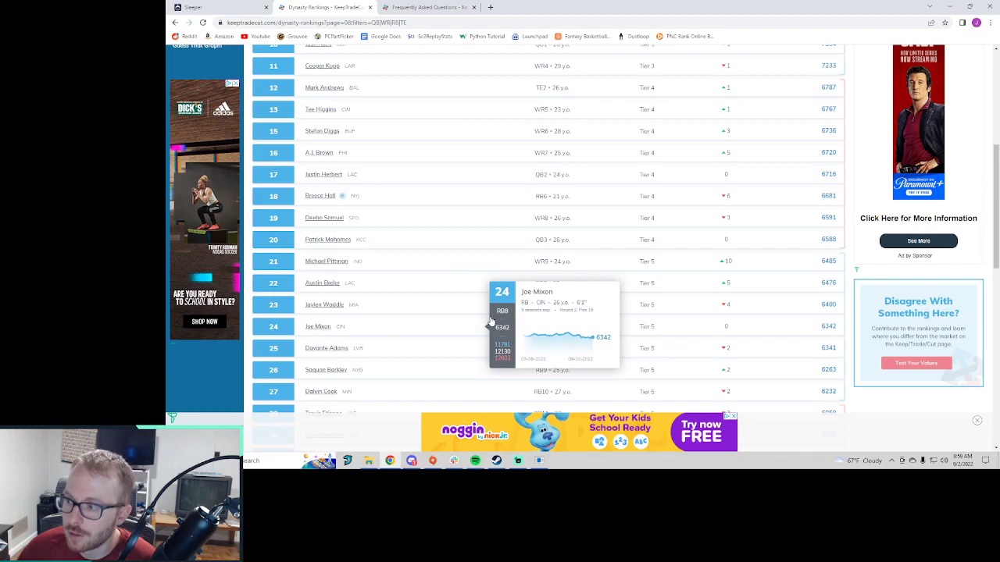
mouse_move(625, 370)
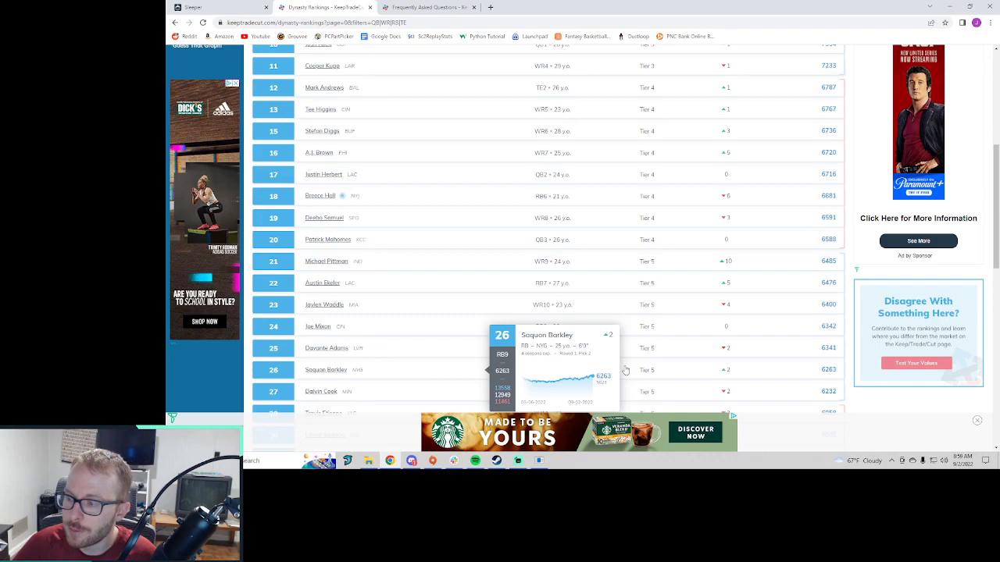
mouse_move(676, 366)
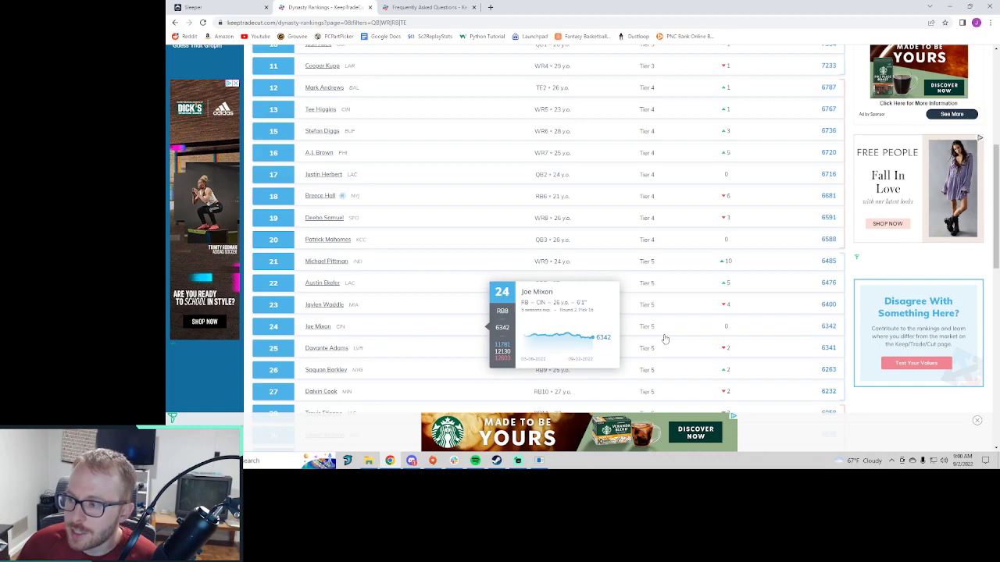
mouse_move(656, 354)
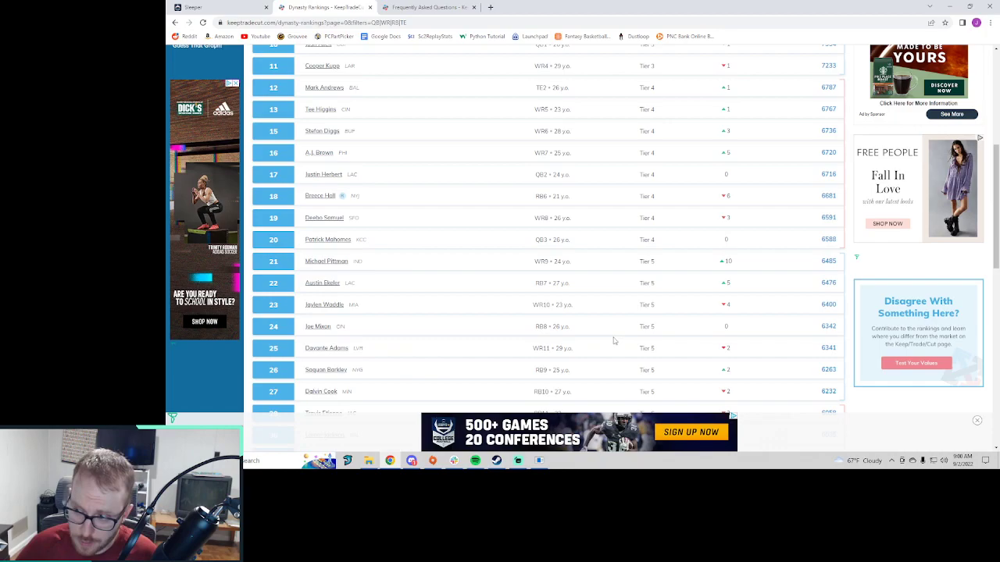
scroll("down", 3)
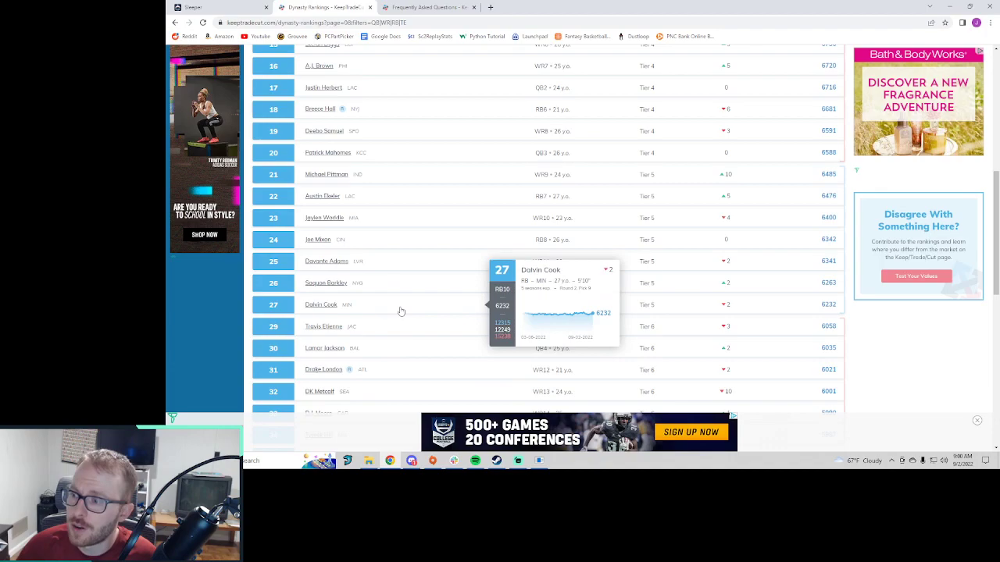
mouse_move(395, 303)
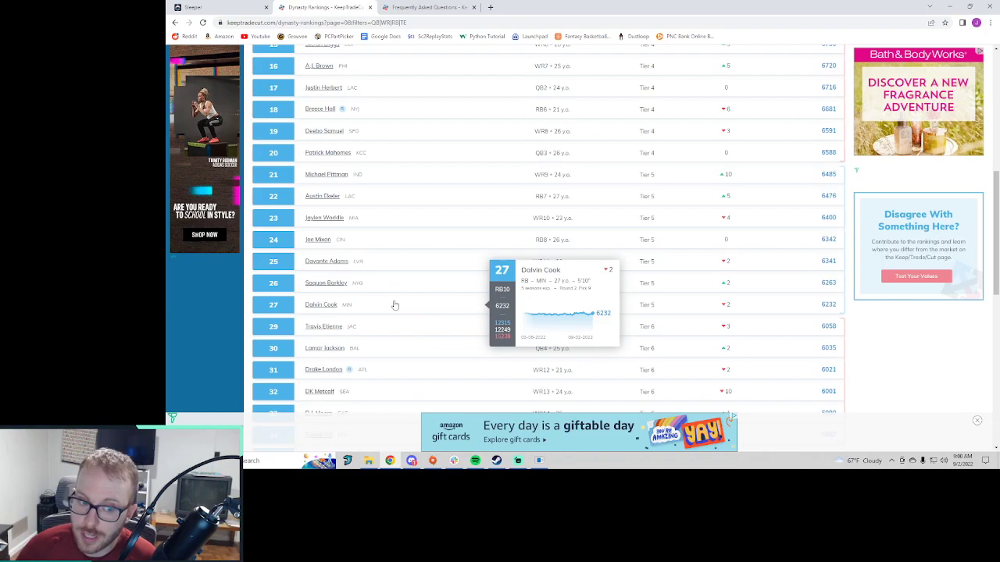
mouse_move(323, 326)
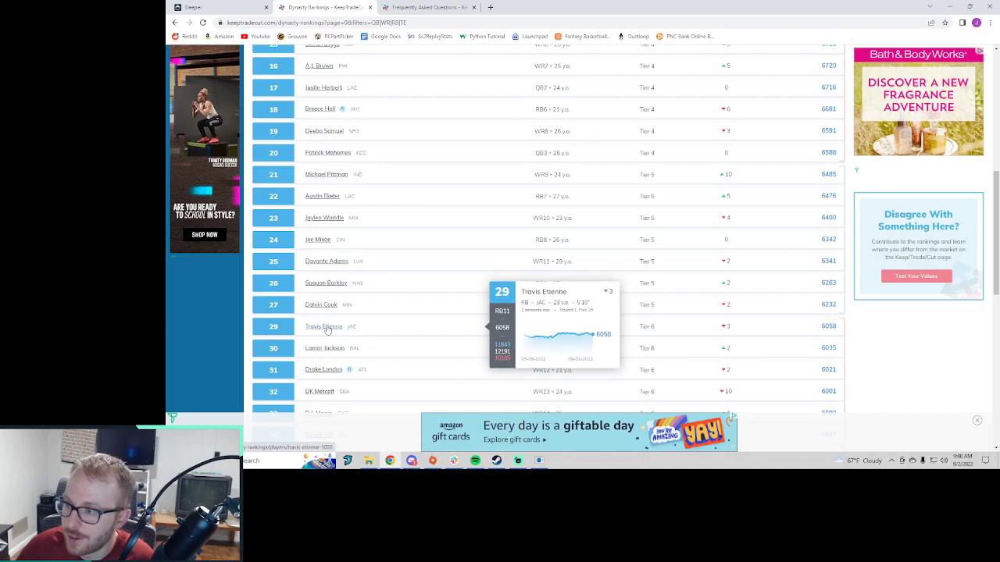
mouse_move(446, 254)
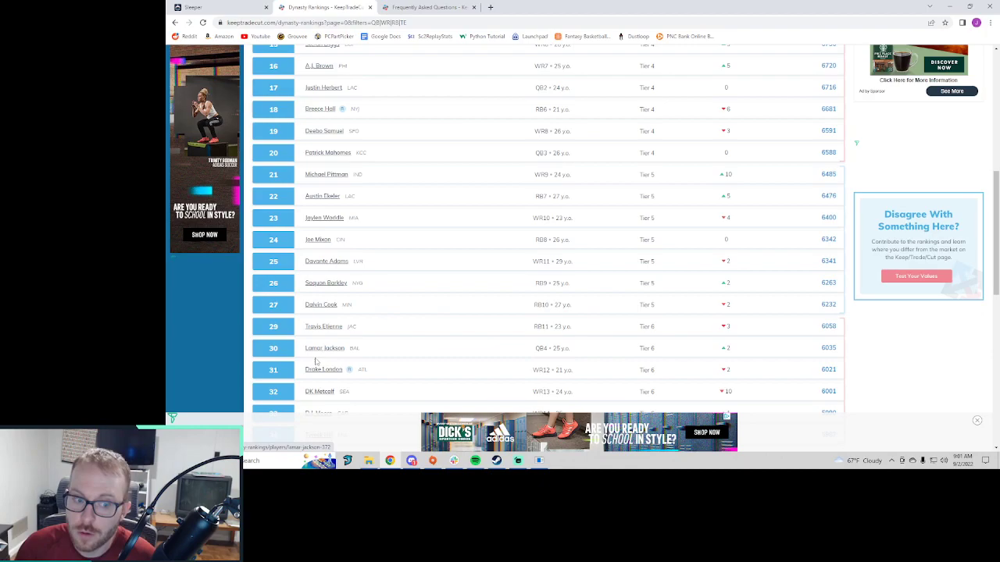
mouse_move(323, 326)
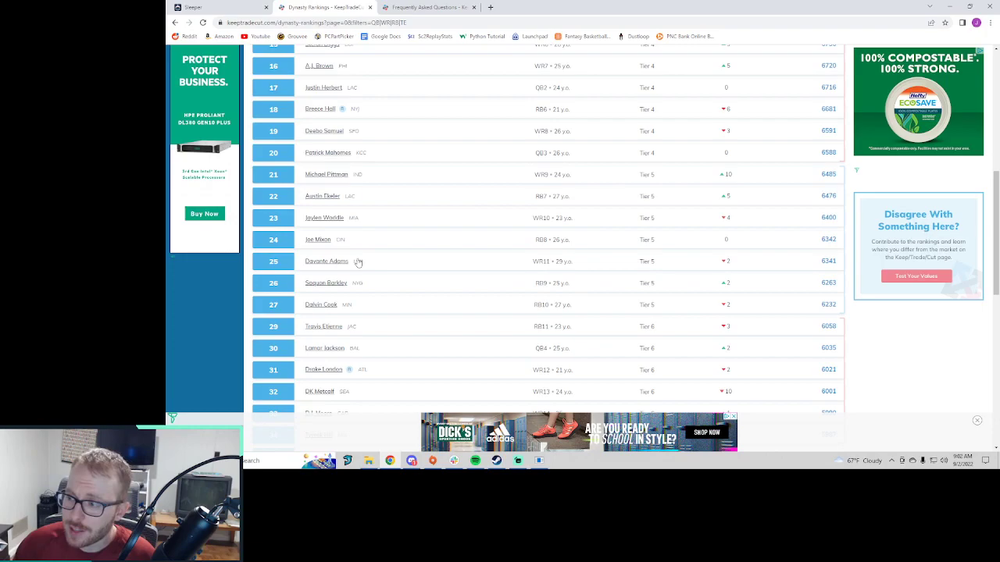
Step: Scroll down toward Tier 8, then back up to ranks 20–36
scroll("down", 3)
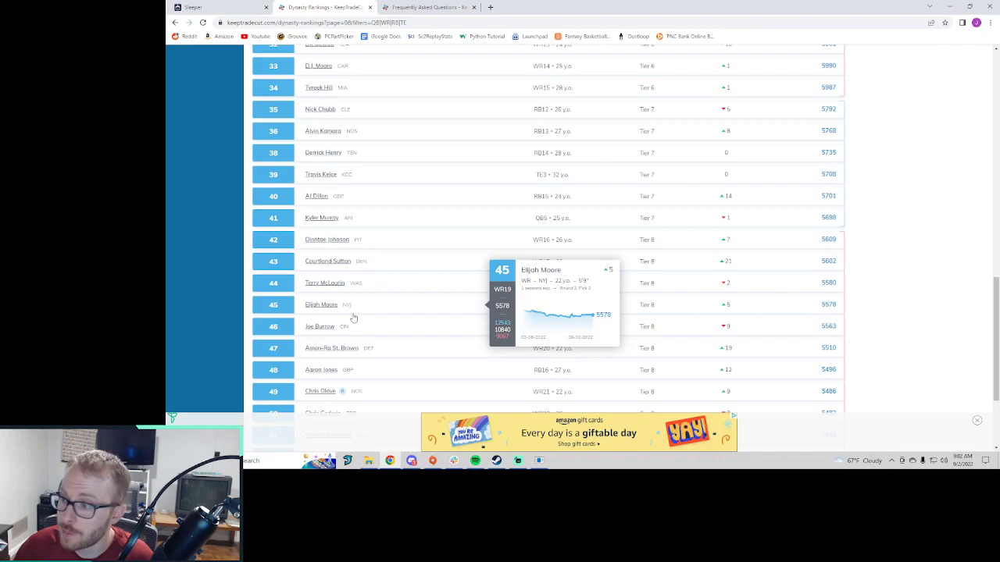
mouse_move(410, 223)
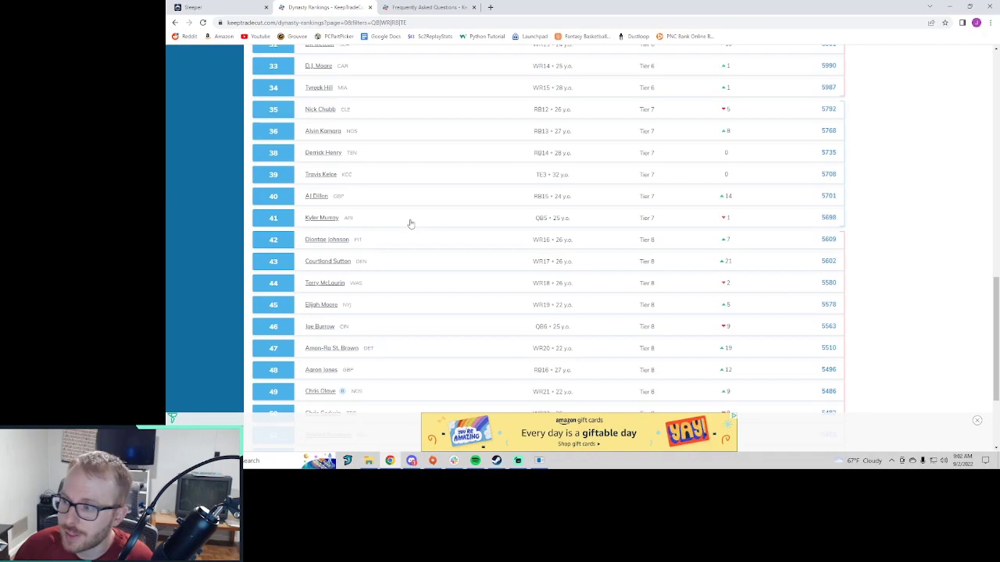
mouse_move(385, 338)
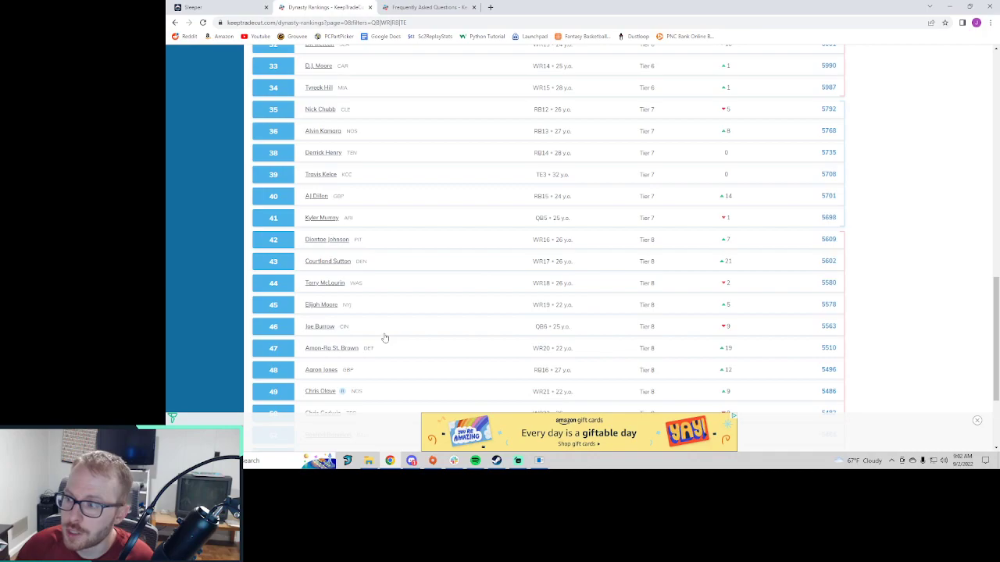
scroll("up", 3)
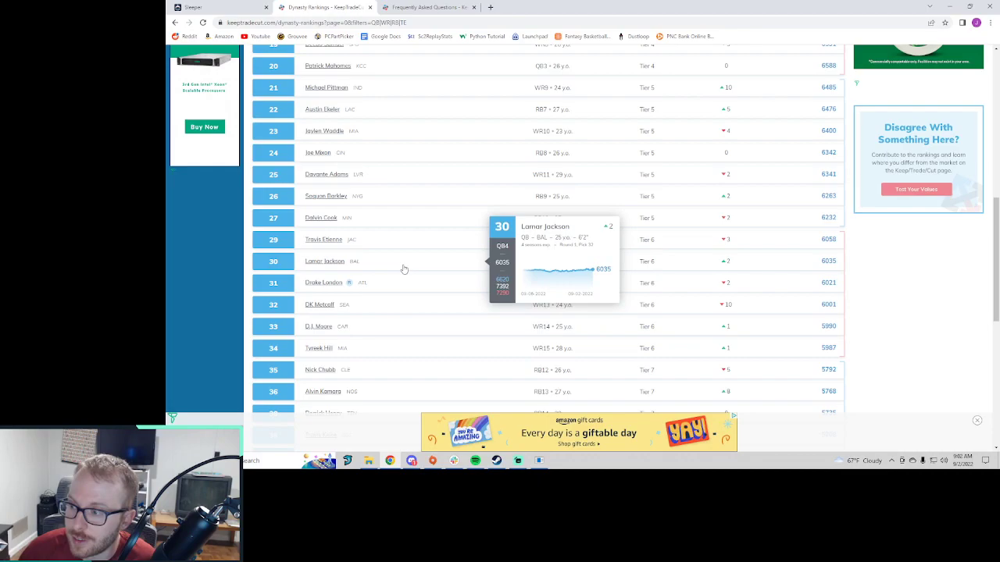